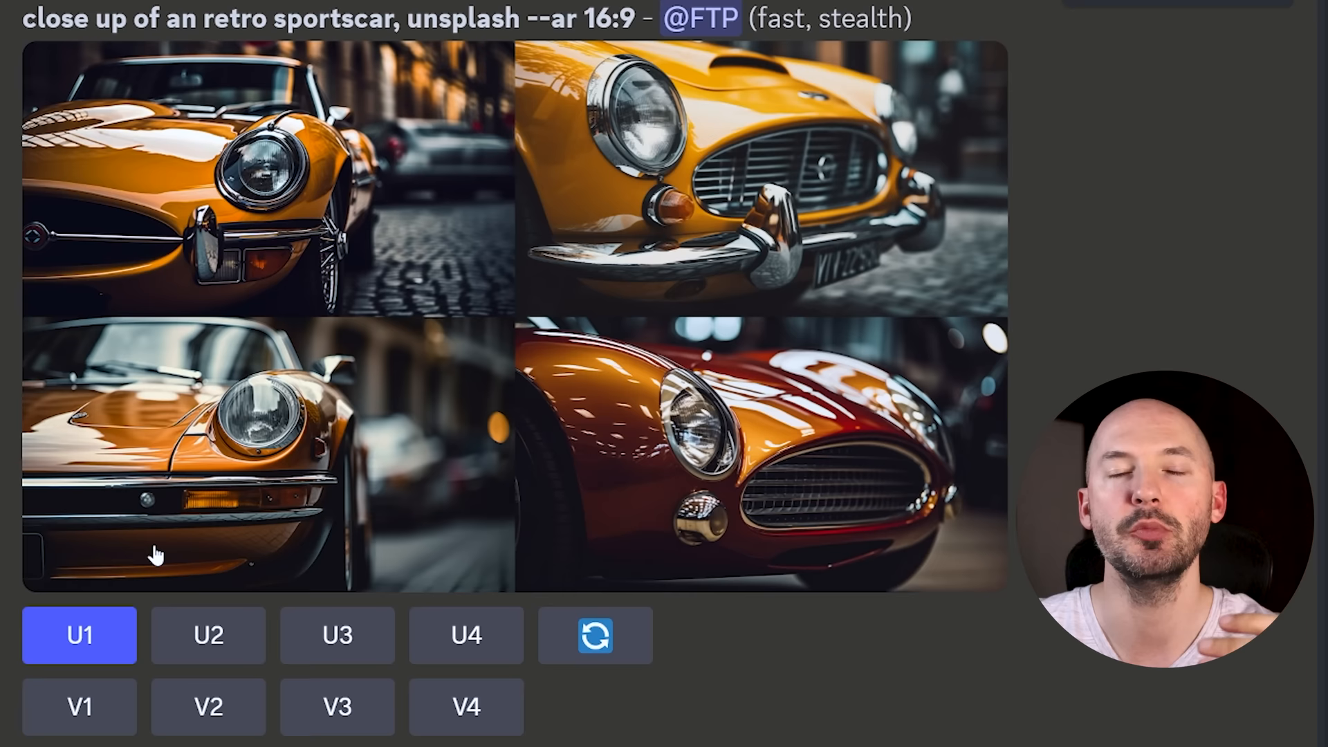
Upscale the first of the four orange sportscar images (U1).
{"action": "left_click", "coordinate": [78, 635]}
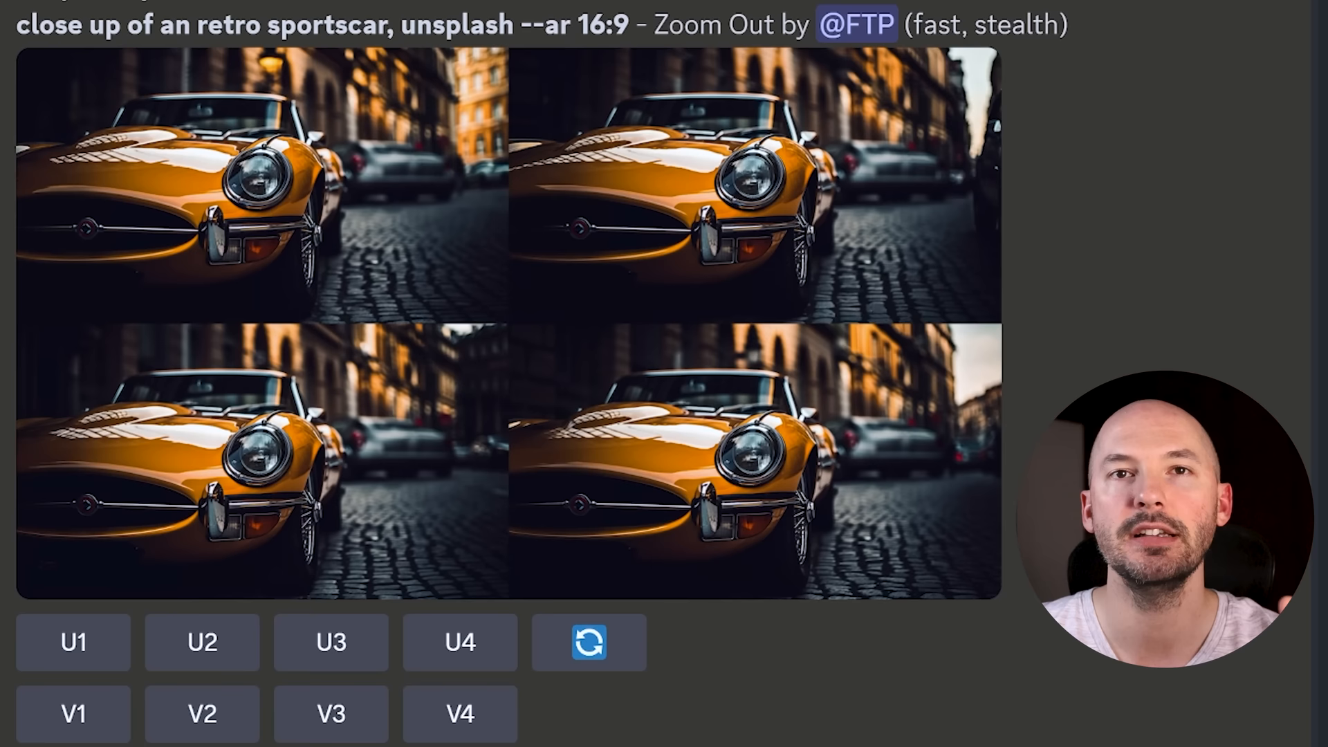
Review the wider Zoom Out grid, then bring up the upscaled Image #1 with its Vary and Zoom Out buttons.
{"action": "left_click", "coordinate": [590, 641]}
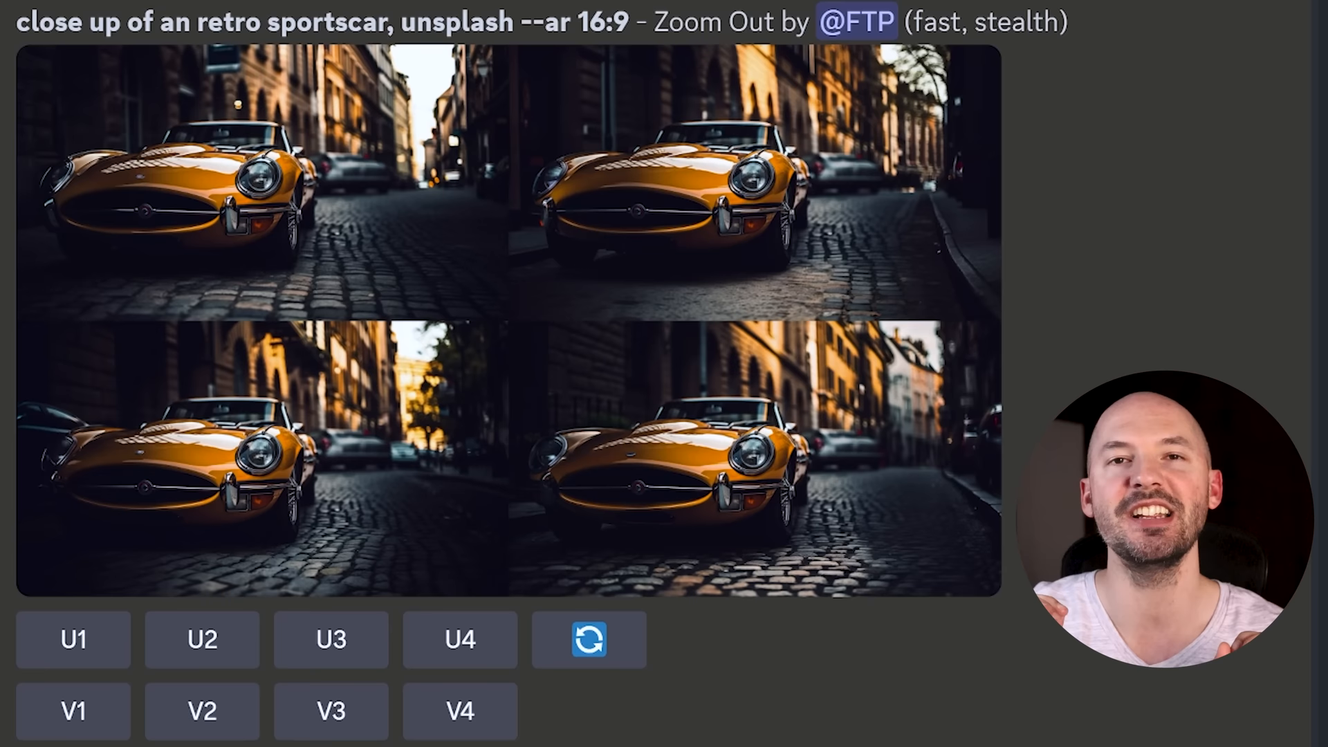
{"action": "left_click", "coordinate": [72, 639]}
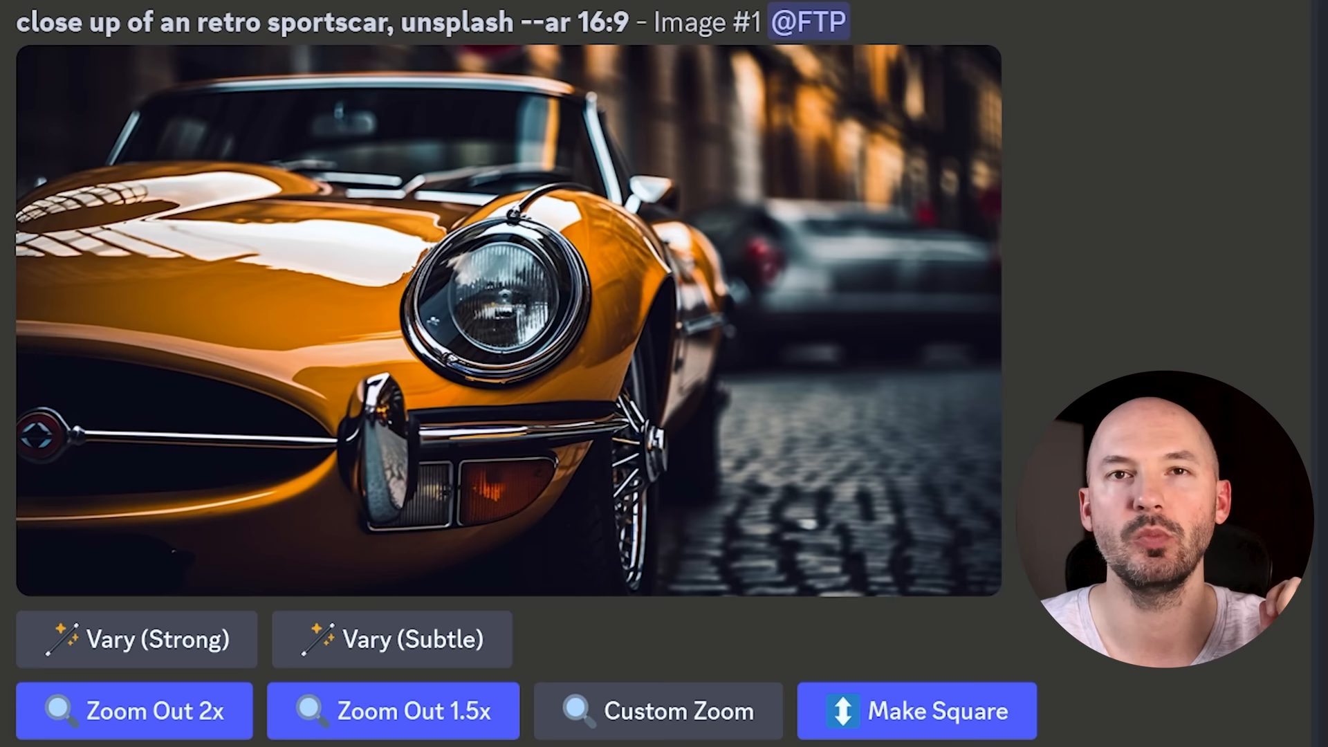
Extend the upscaled sportscar image into a square-format zoom-out grid via Make Square.
{"action": "left_click", "coordinate": [135, 711]}
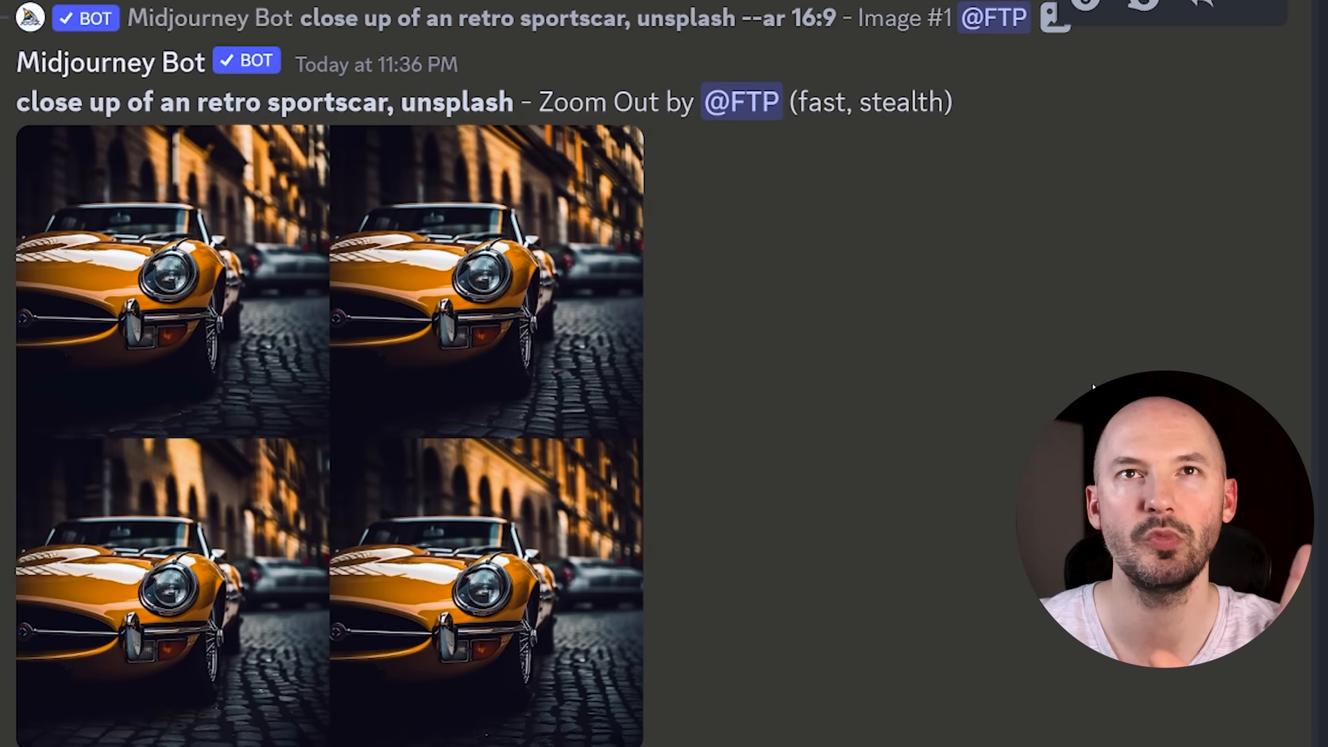
{"action": "mouse_move", "coordinate": [1098, 344]}
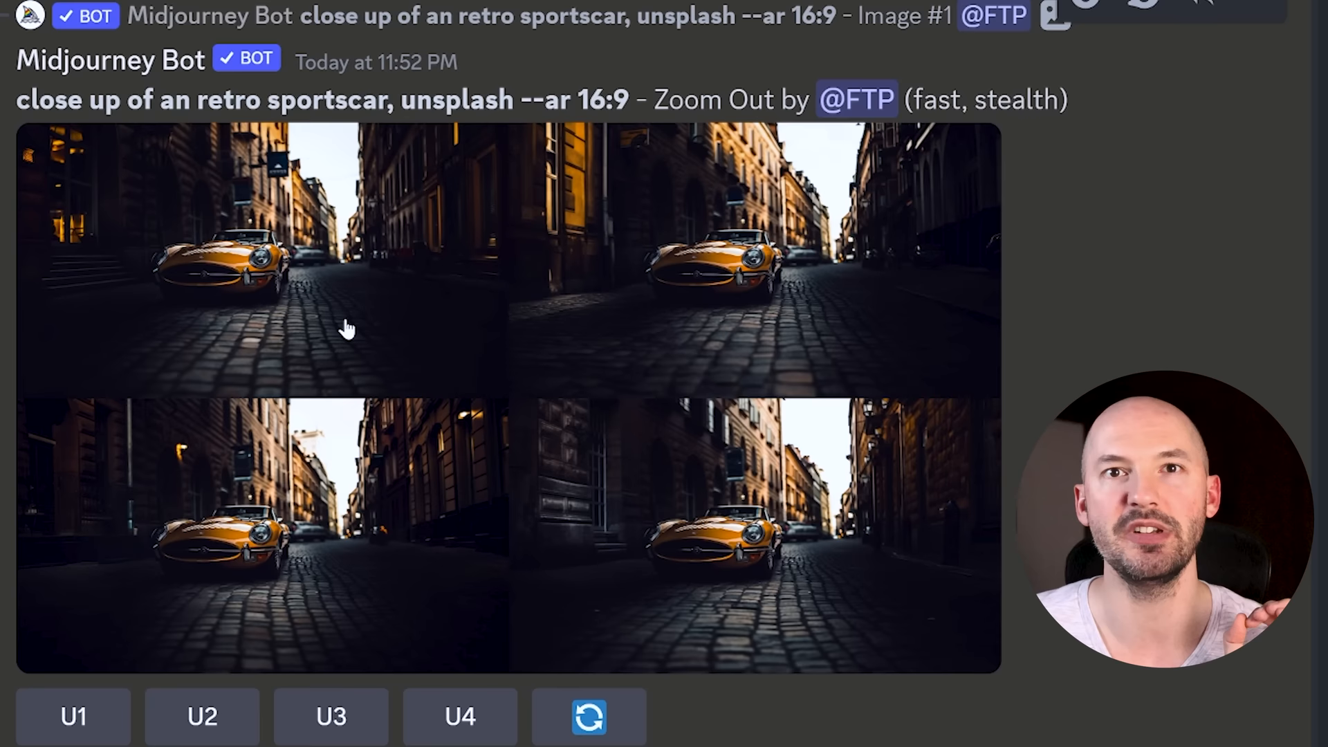
{"action": "mouse_move", "coordinate": [350, 319]}
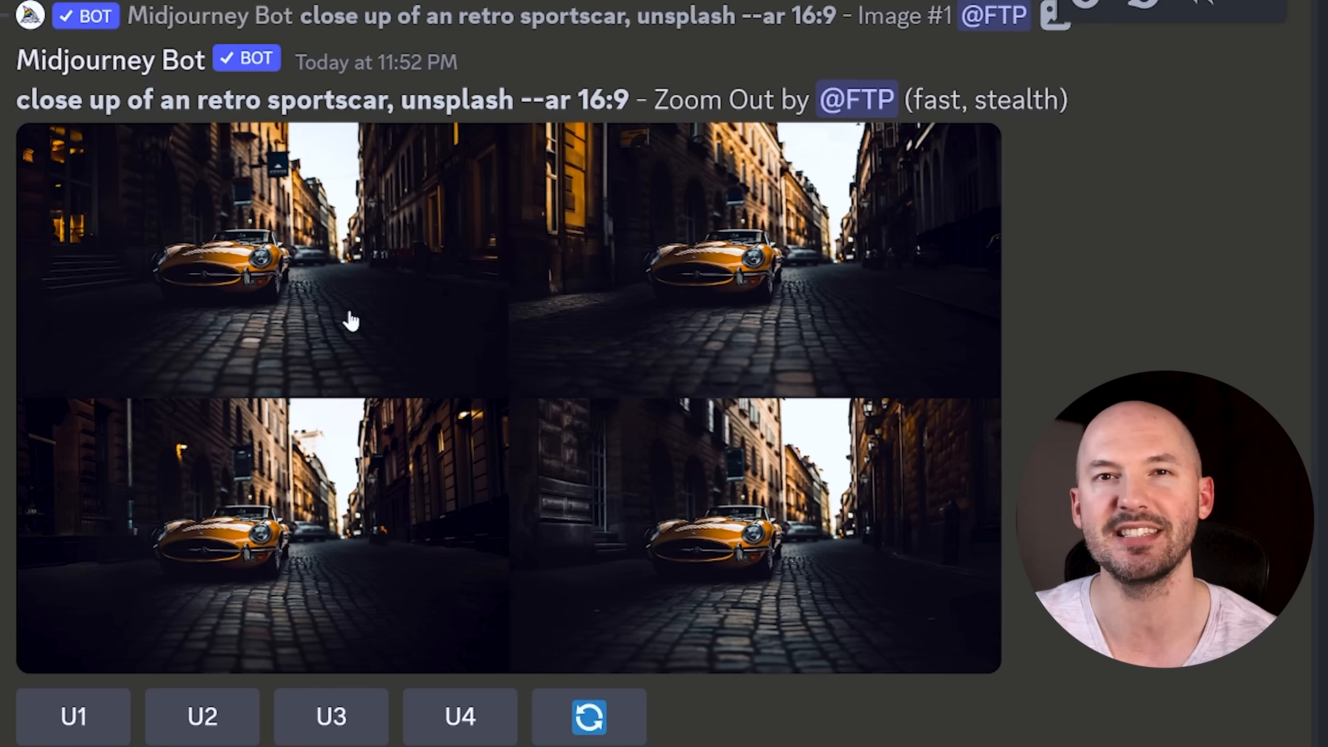
{"action": "mouse_move", "coordinate": [319, 329]}
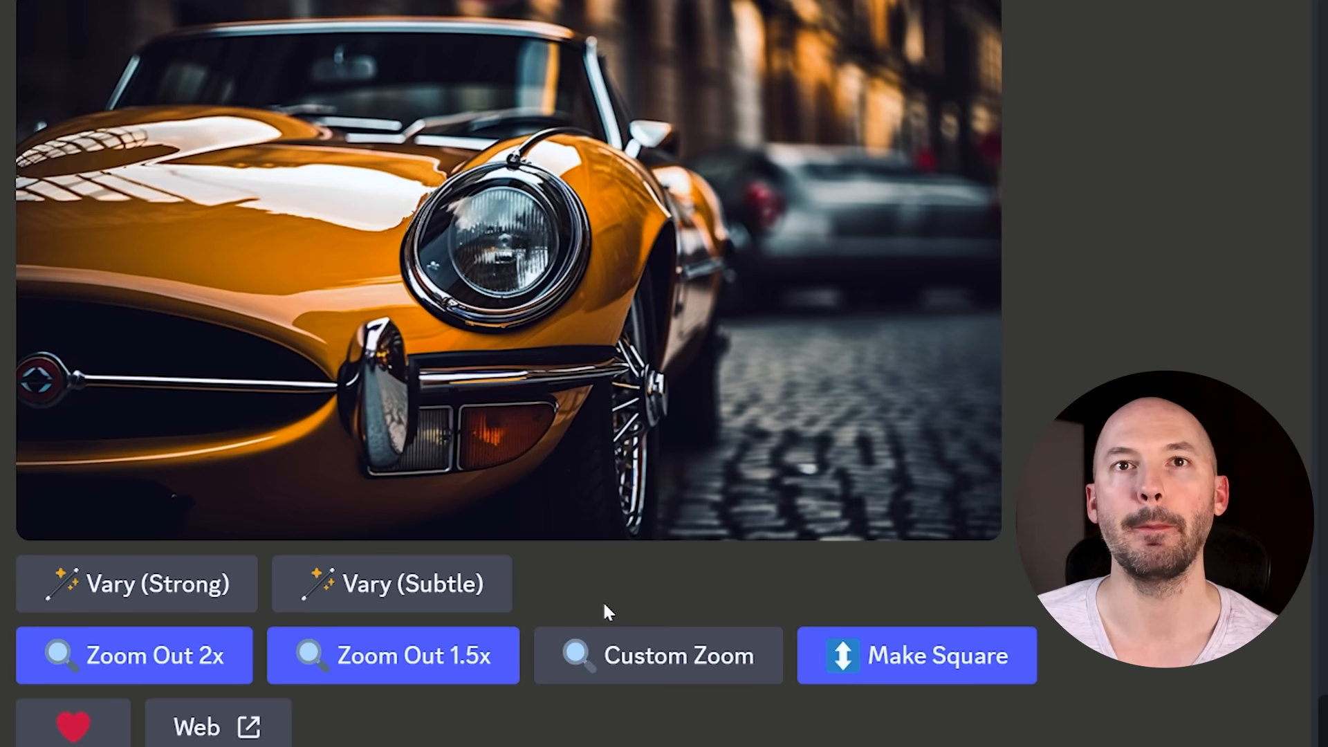
Run a Custom Zoom on the car with --ar 2:3 --zoom 1 and submit it.
{"action": "left_click", "coordinate": [658, 655]}
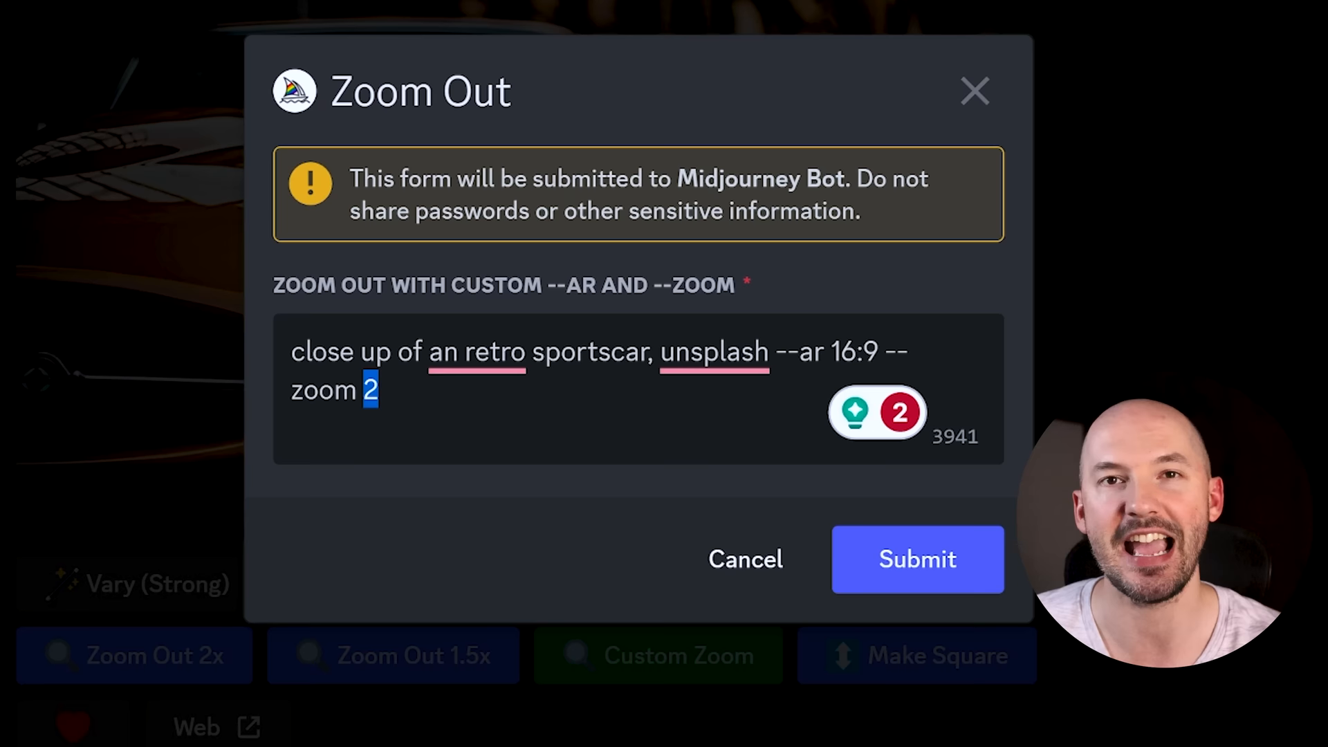
{"action": "type", "text": "1"}
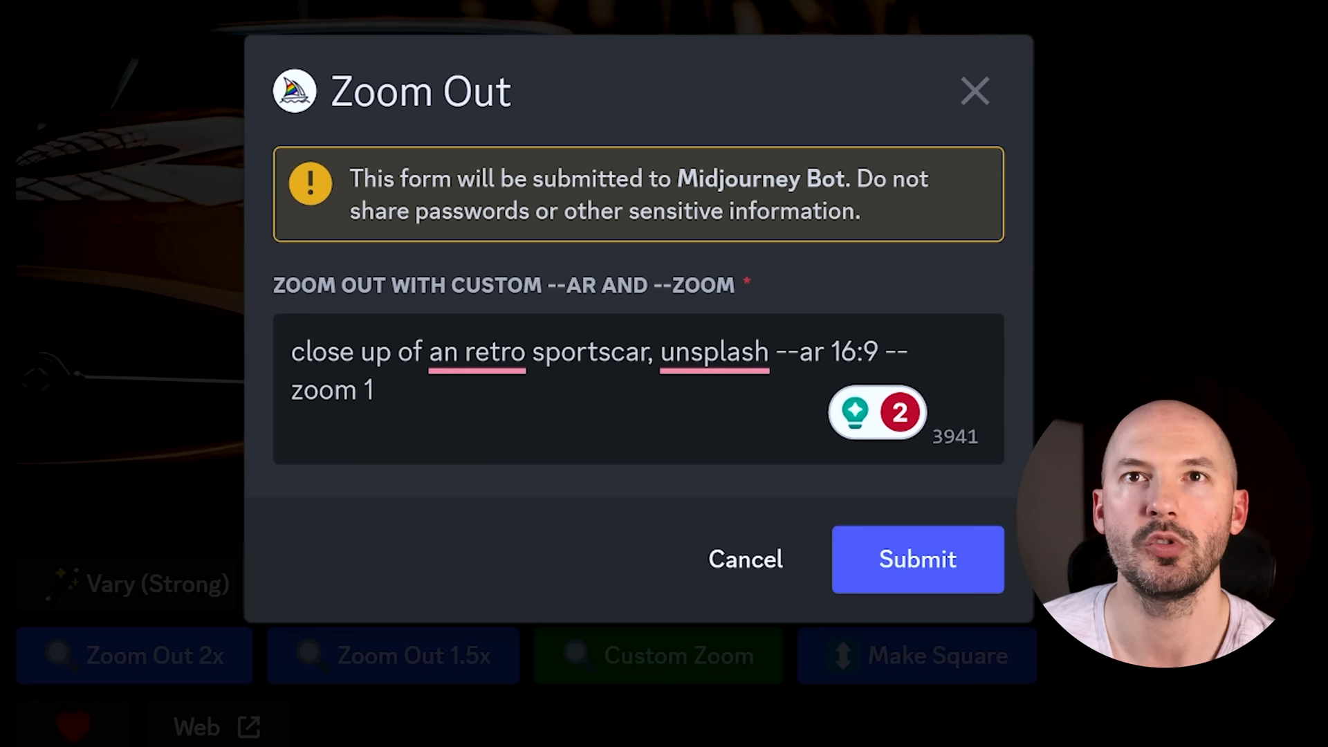
{"action": "left_click", "coordinate": [918, 559]}
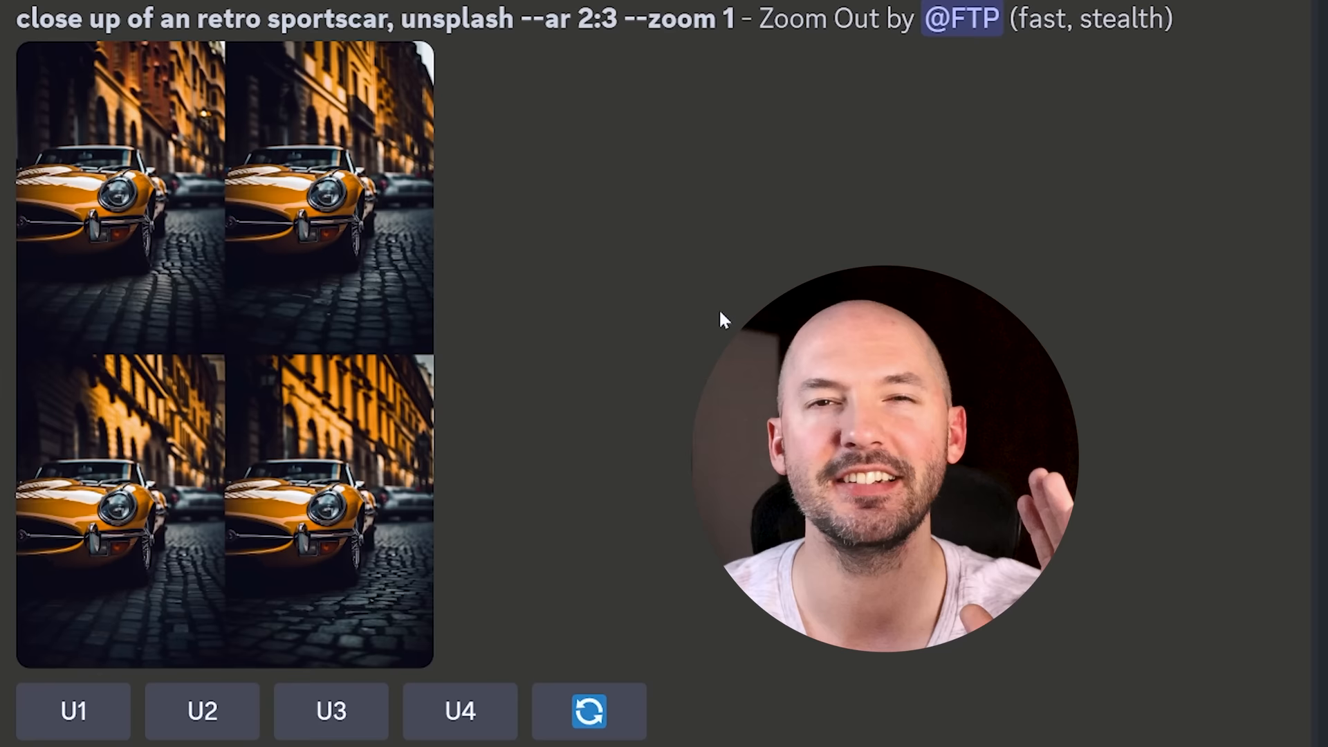
Reopen the Custom Zoom form to replace its prompt with 'a dog in space --ar 16:9 --zoom 2'.
{"action": "left_click", "coordinate": [72, 712]}
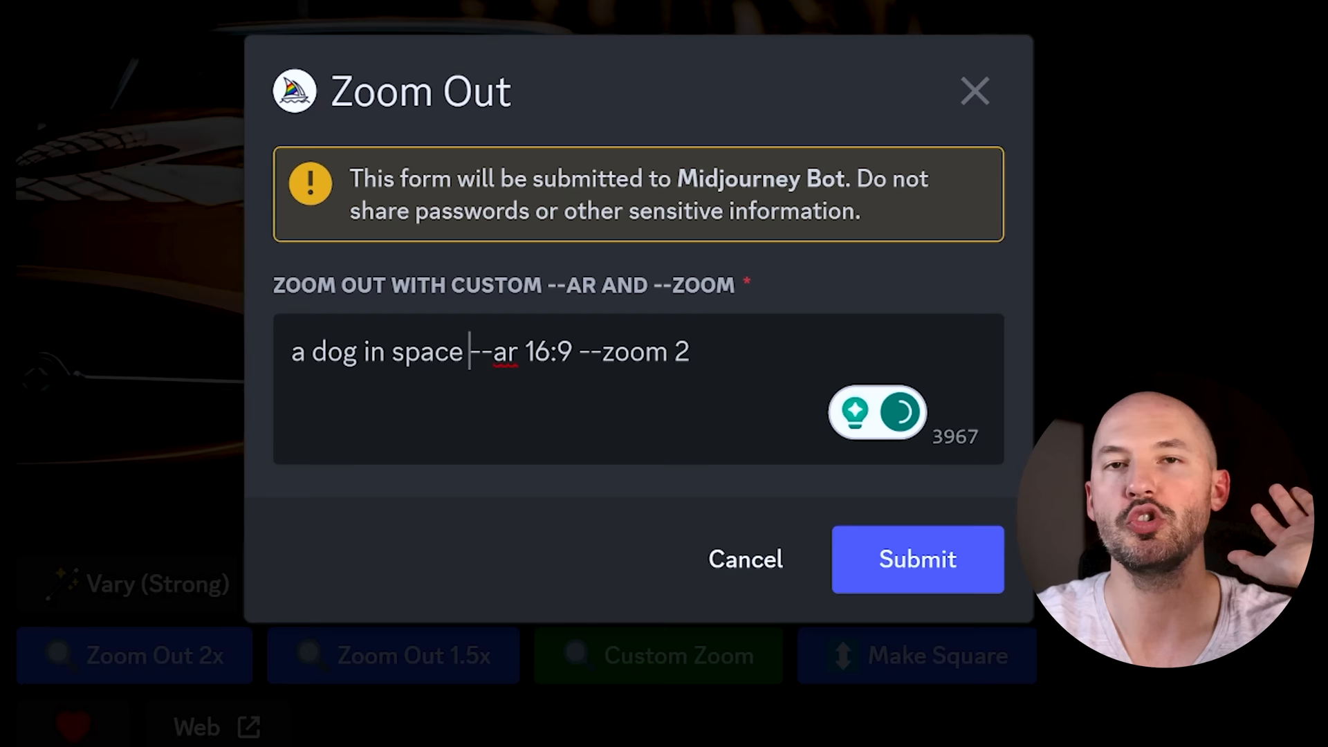
{"action": "left_click", "coordinate": [916, 559]}
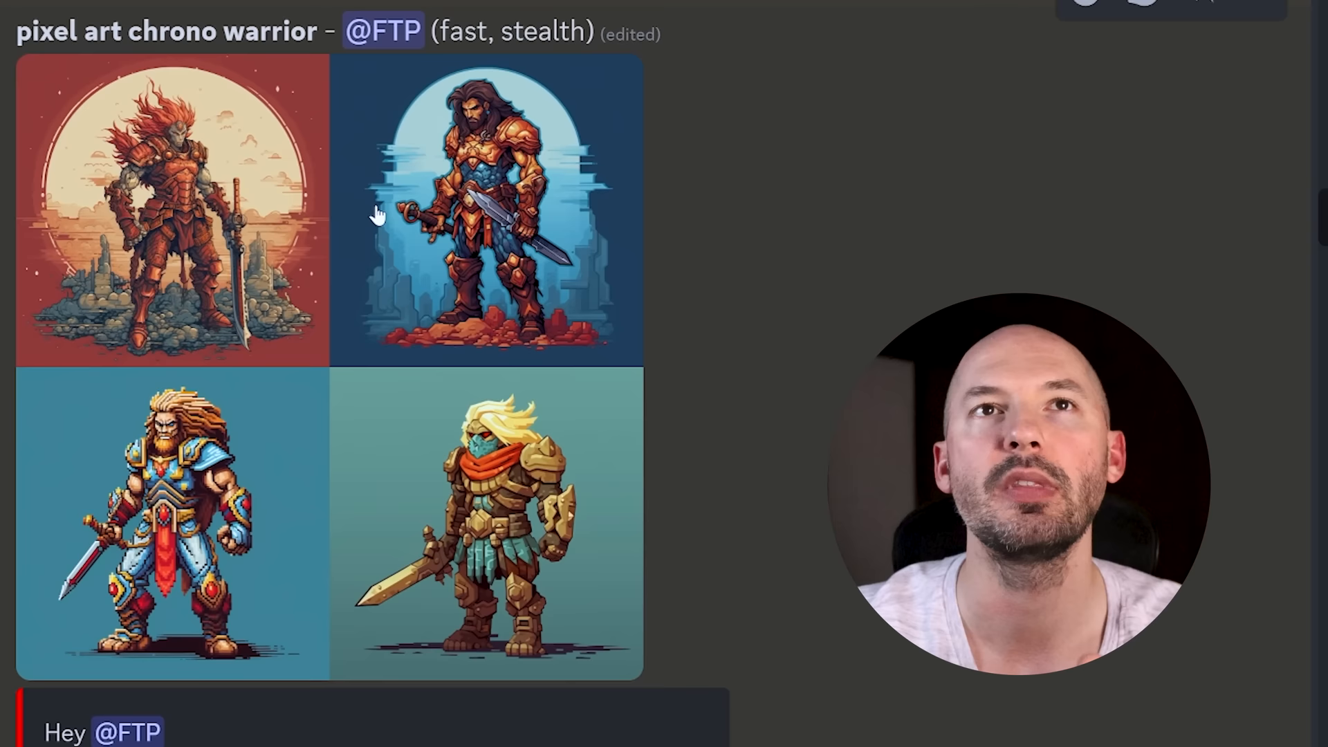
{"action": "mouse_move", "coordinate": [107, 167]}
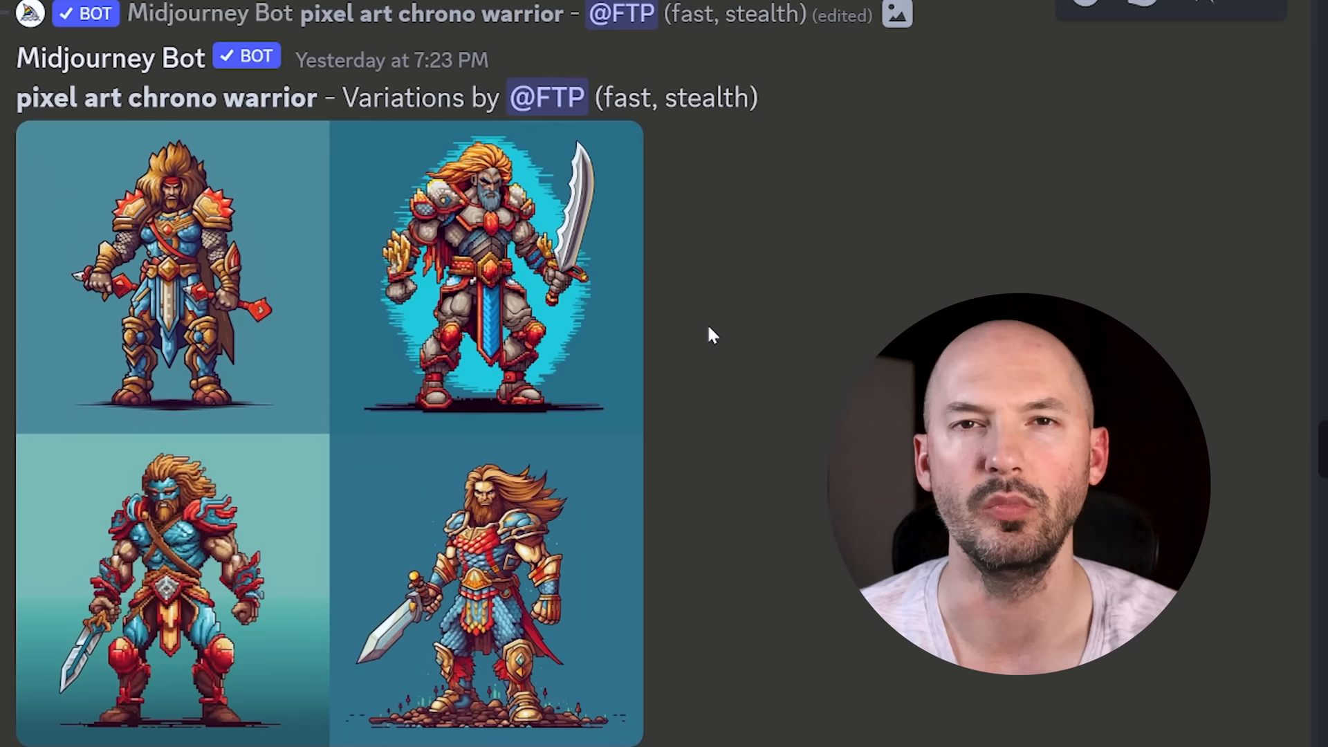
{"action": "mouse_move", "coordinate": [330, 308]}
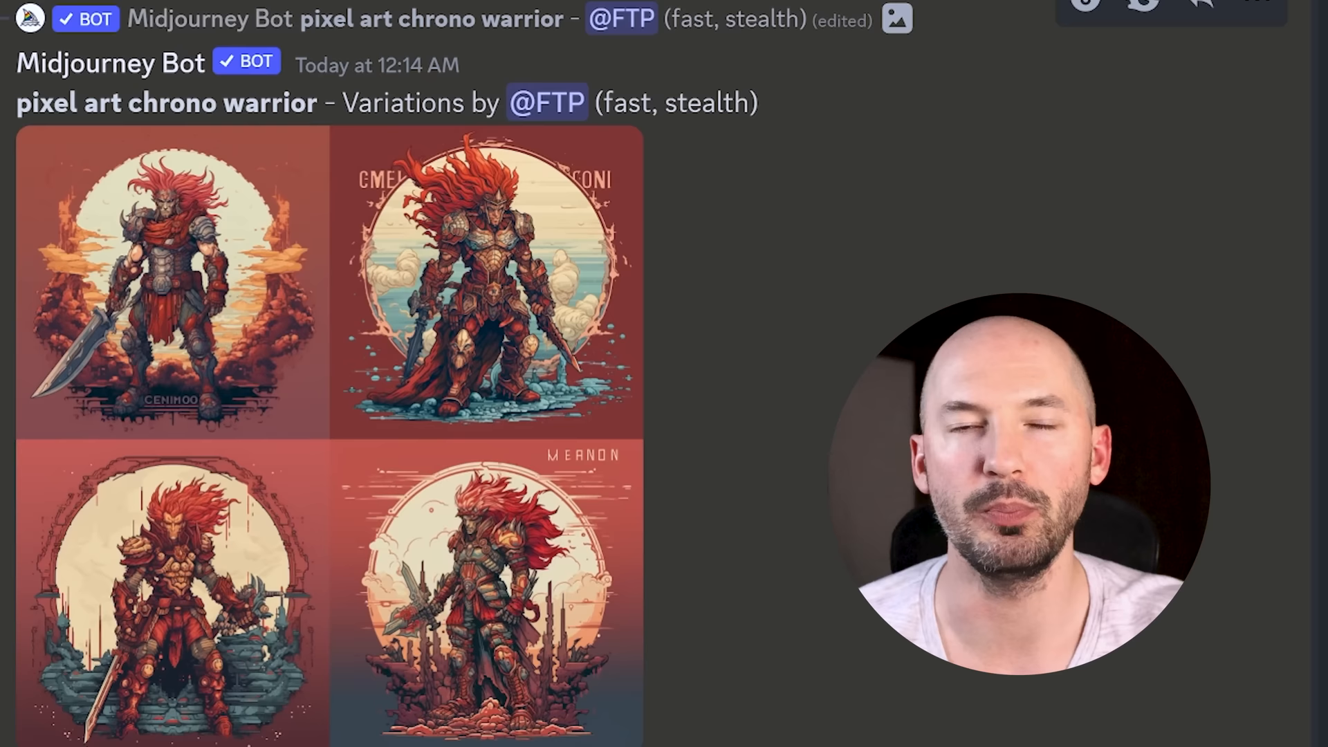
{"action": "mouse_move", "coordinate": [752, 380]}
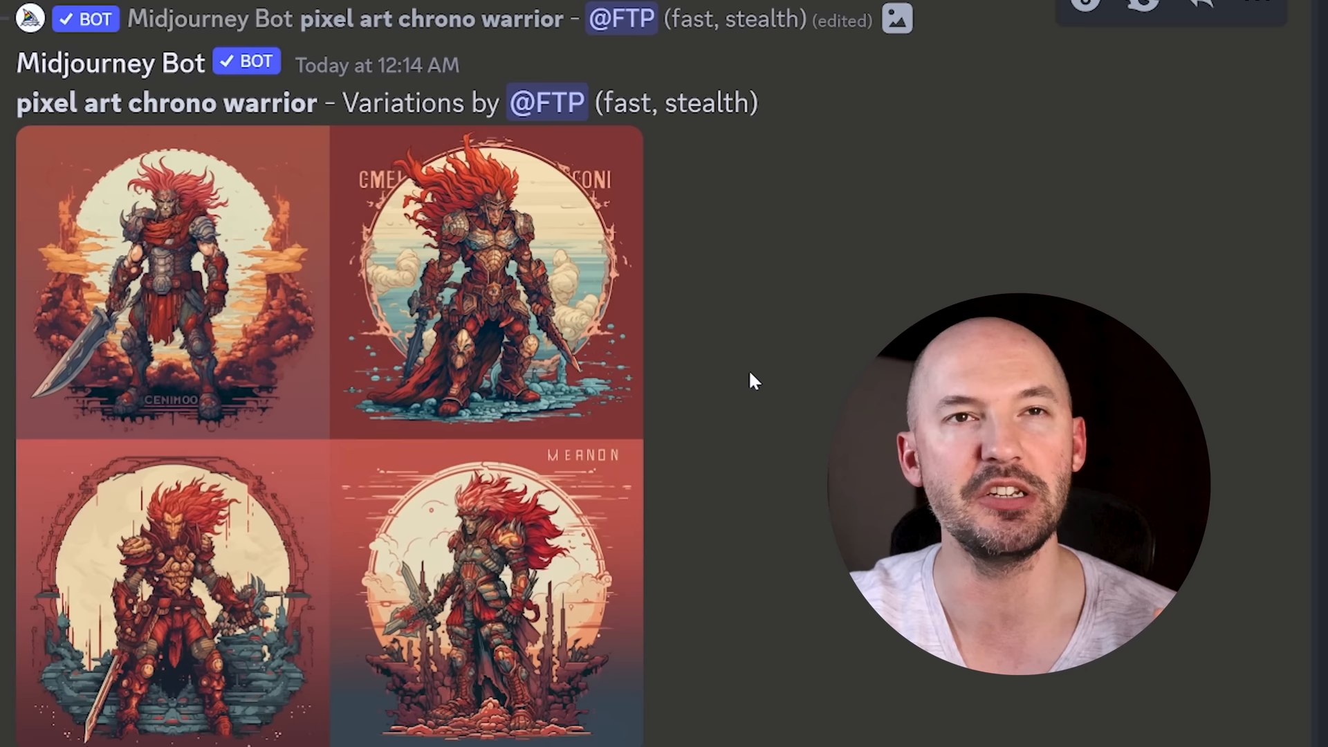
Scroll down the channel to the later red-toned chrono warrior Variations result.
{"action": "scroll", "scroll_direction": "down", "scroll_amount": 3}
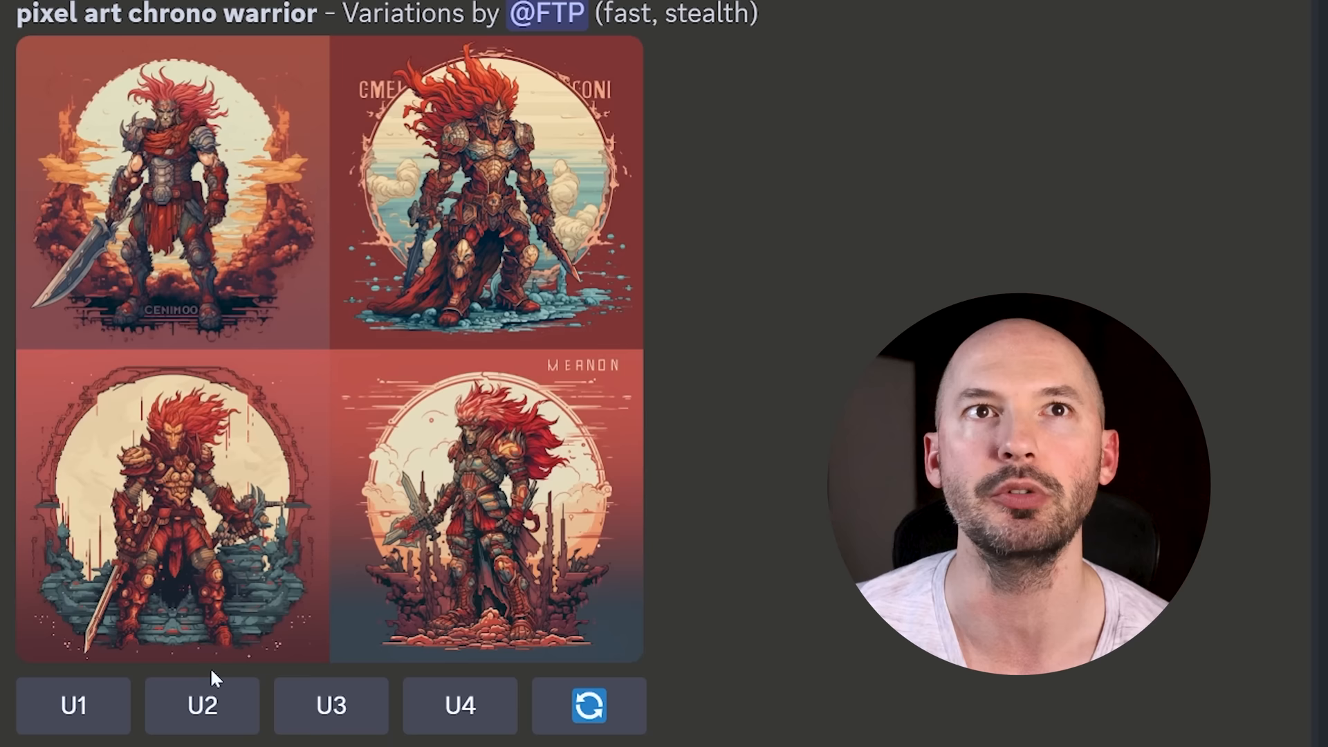
Move to the next Variations message of red-haired warriors with swords before a pale sun.
{"action": "left_click", "coordinate": [72, 706]}
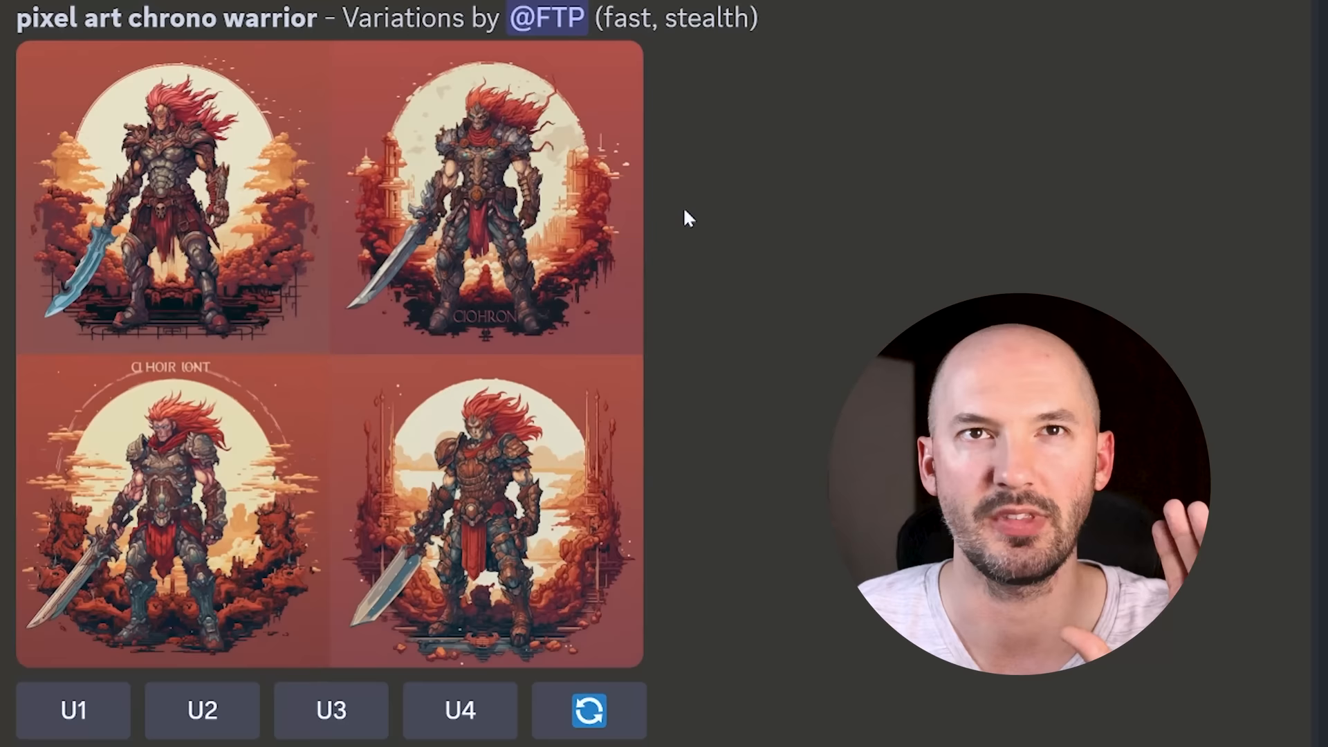
{"action": "mouse_move", "coordinate": [714, 343]}
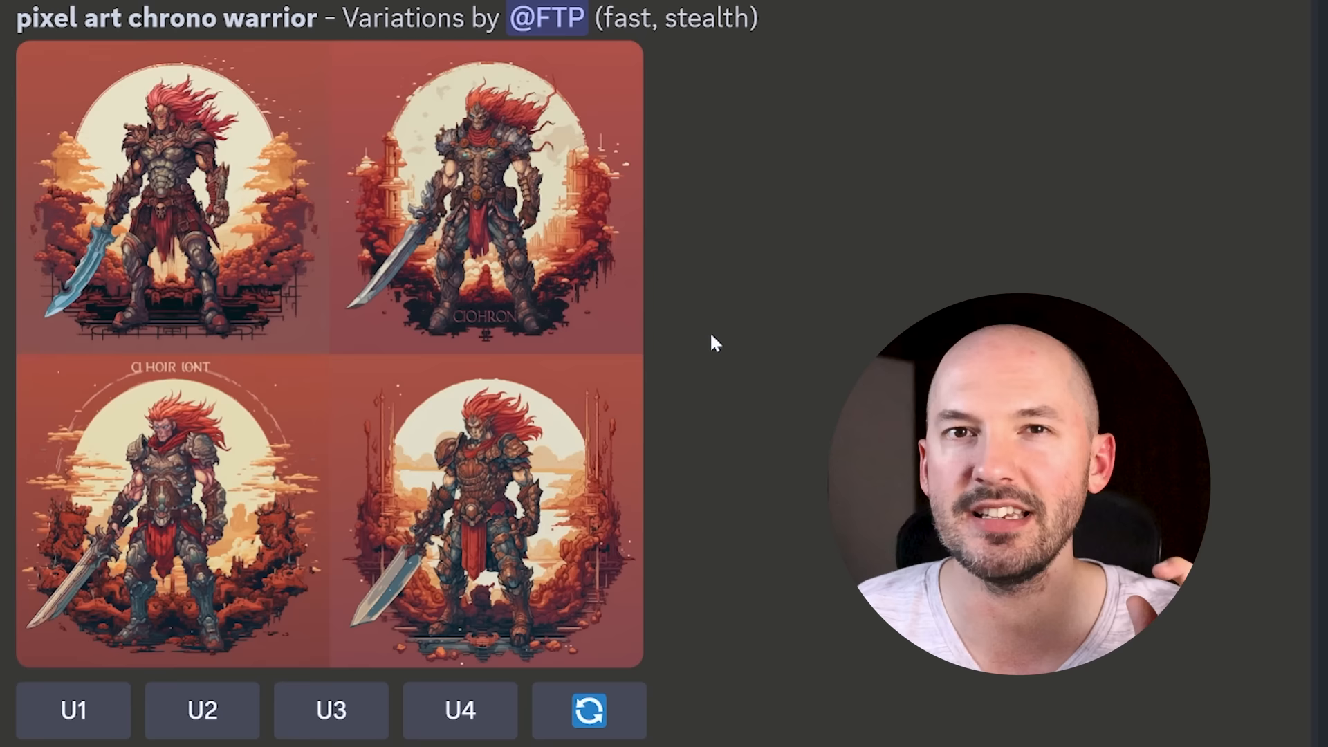
{"action": "mouse_move", "coordinate": [723, 313]}
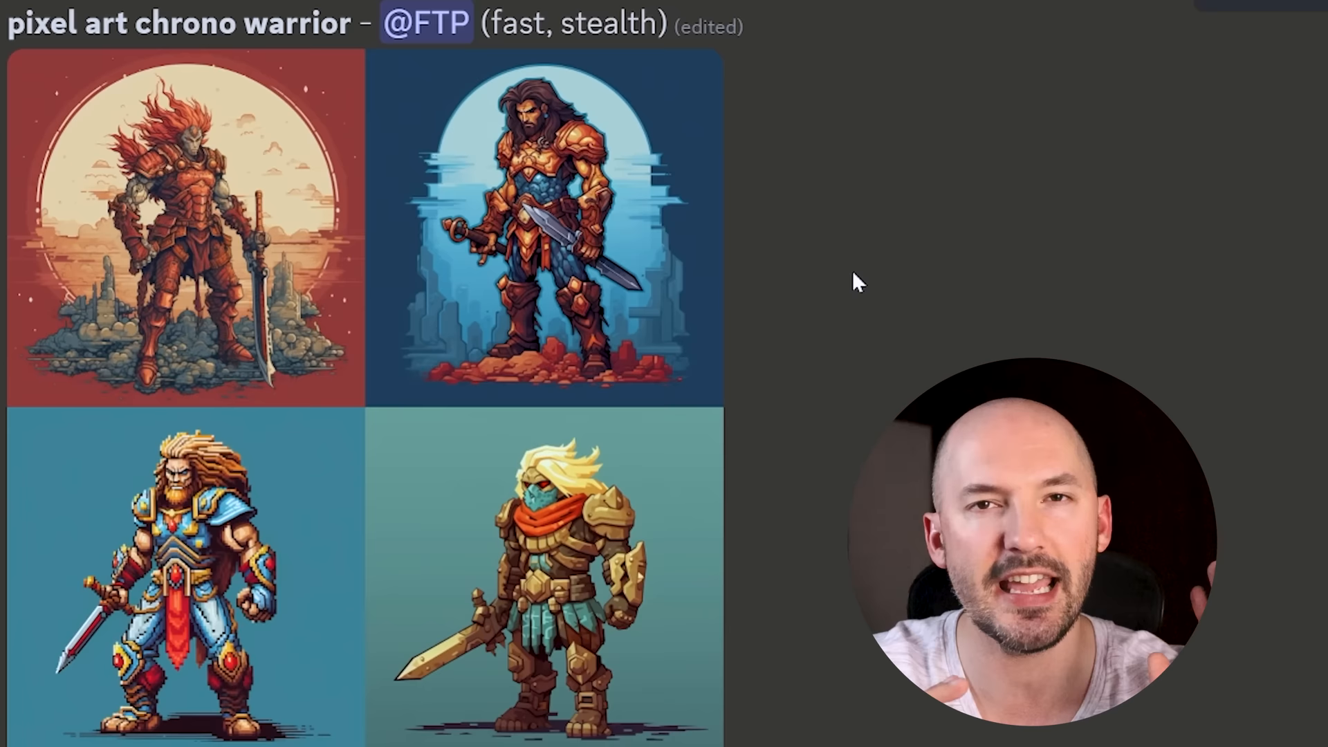
Start the /shorten command in the message box to analyse a prompt.
{"action": "type", "text": "/shorten"}
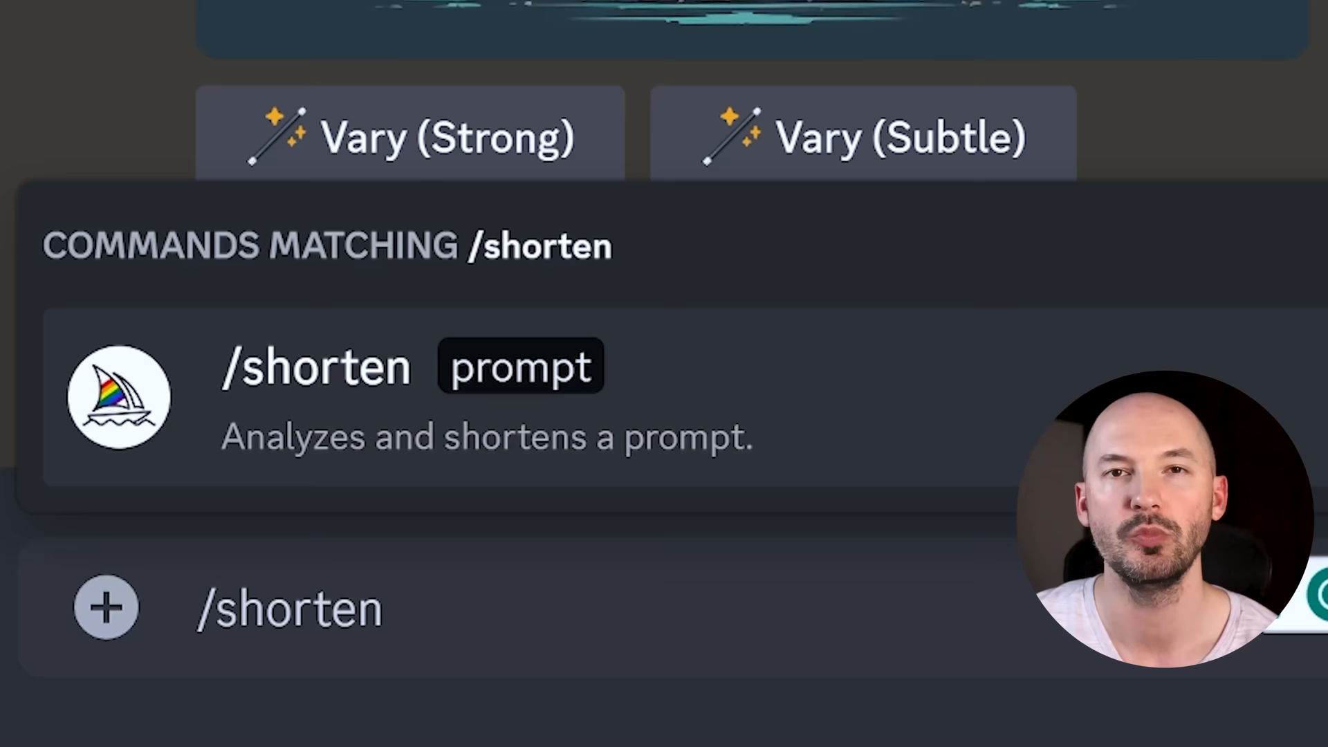
Shorten the 'midnight on the sun, epic scenery, high voltage, cine..., 4k, uhd, stunning' prompt and review the five shortened versions.
{"action": "left_click", "coordinate": [314, 367]}
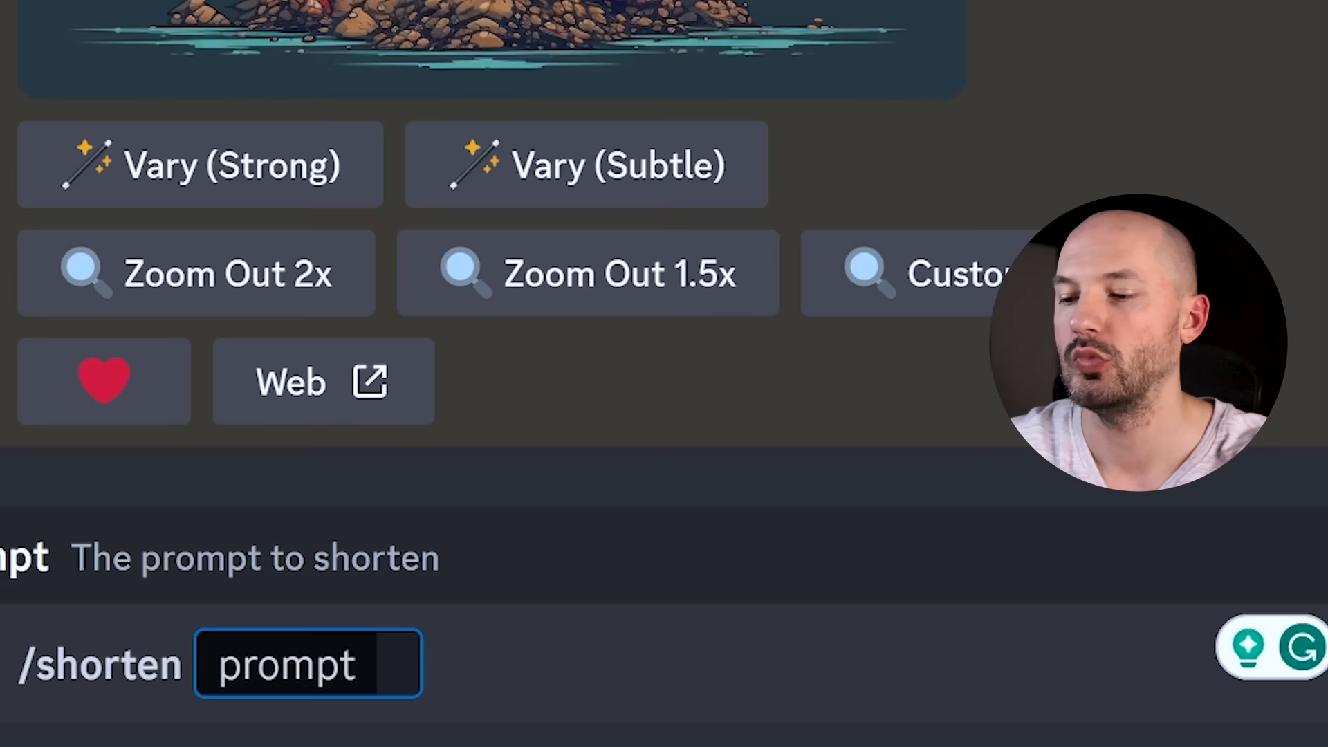
{"action": "type", "text": "midnight on the sun,"}
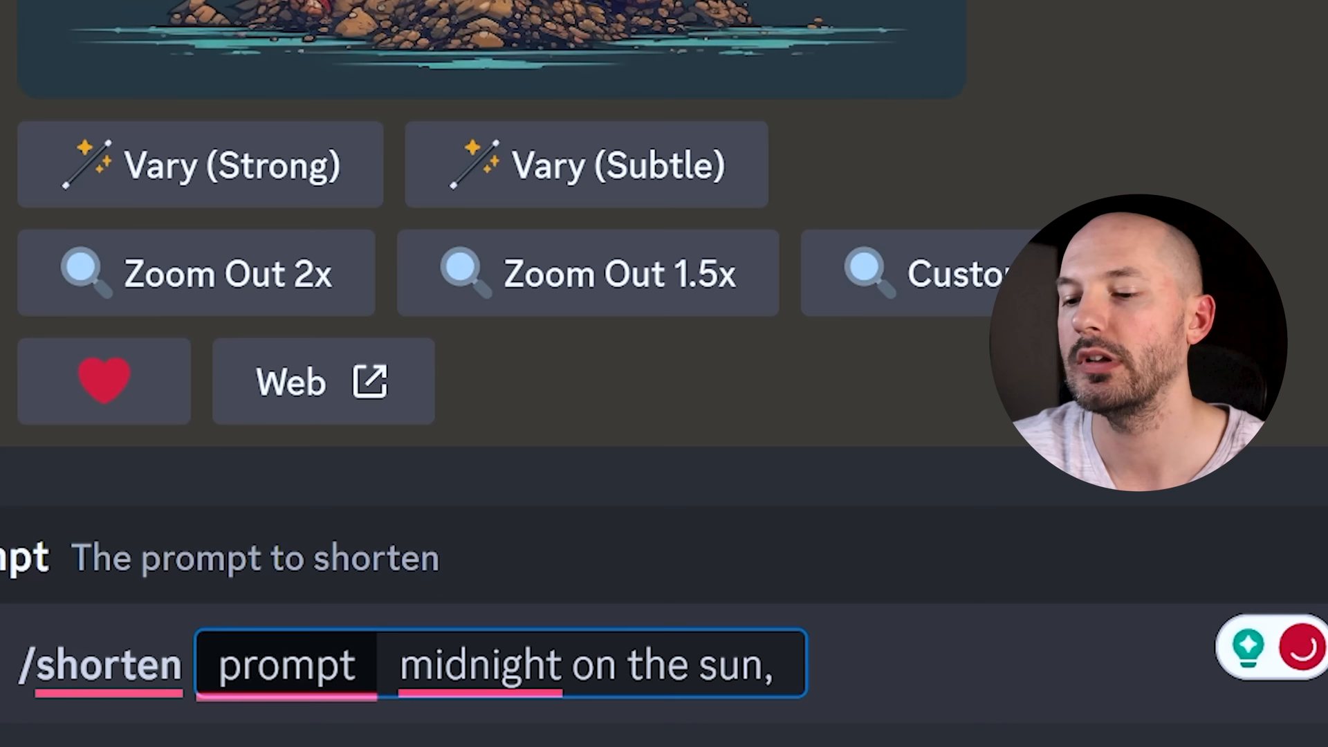
{"action": "type", "text": "epic scenery, high voltage, cinematic still, canon eos 40mm, f1/8"}
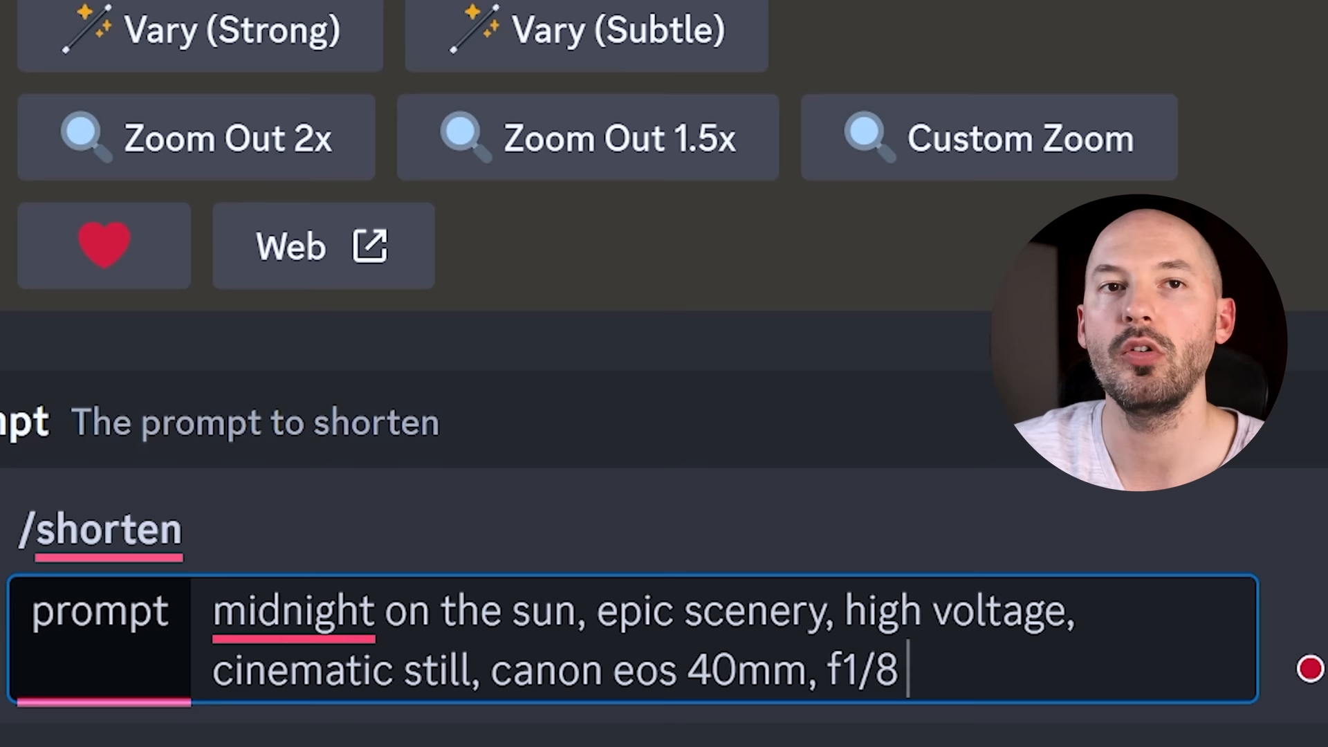
{"action": "type", "text": ", 4k, uhd, stunning v"}
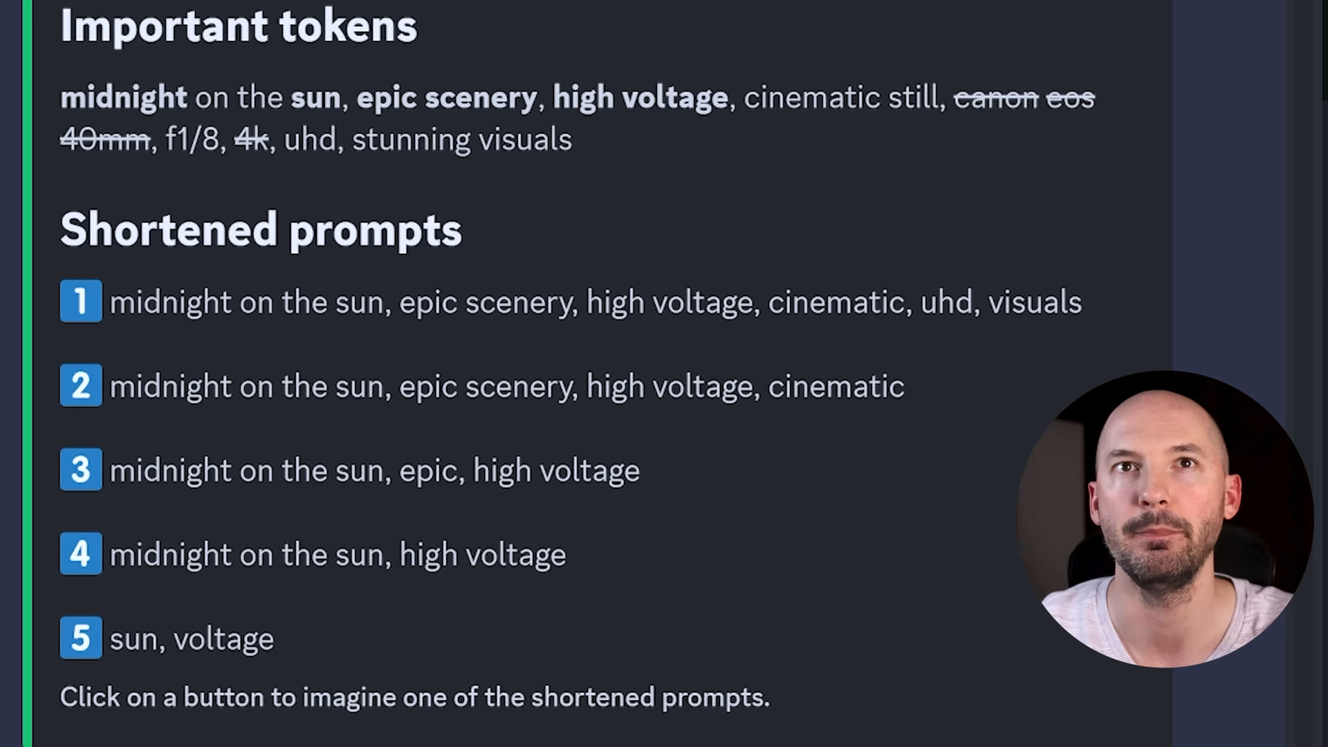
{"action": "scroll", "scroll_direction": "down", "scroll_amount": 3}
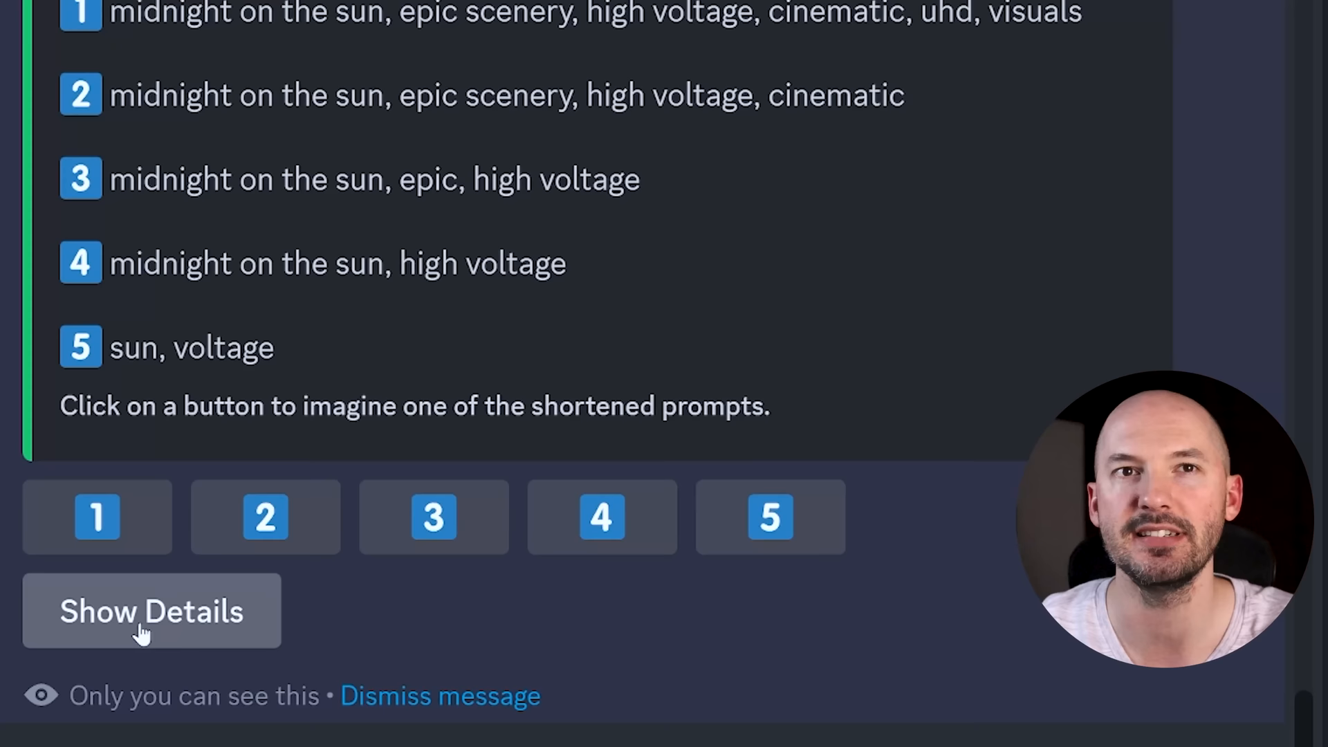
Show the token weight details and highlight the zero-weight tokens like still and canon eos 40mm.
{"action": "left_click", "coordinate": [150, 611]}
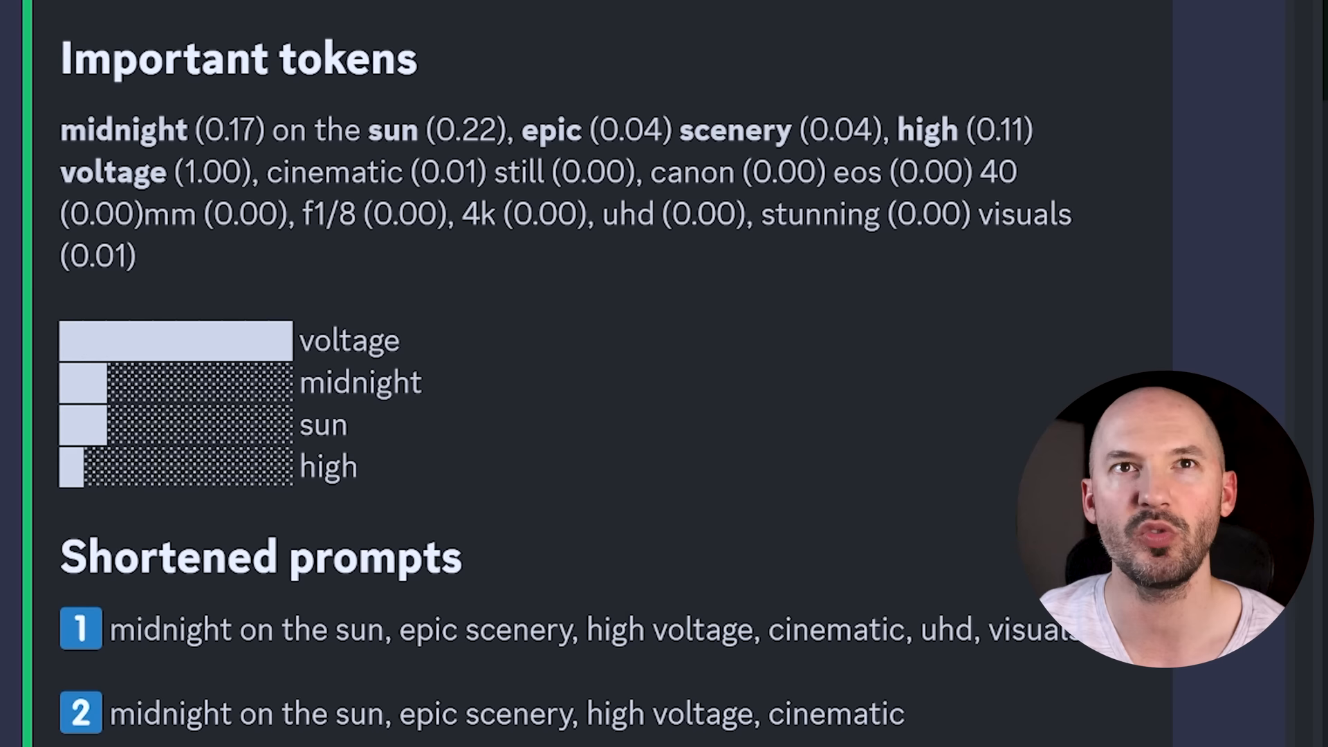
{"action": "double_click", "coordinate": [333, 173]}
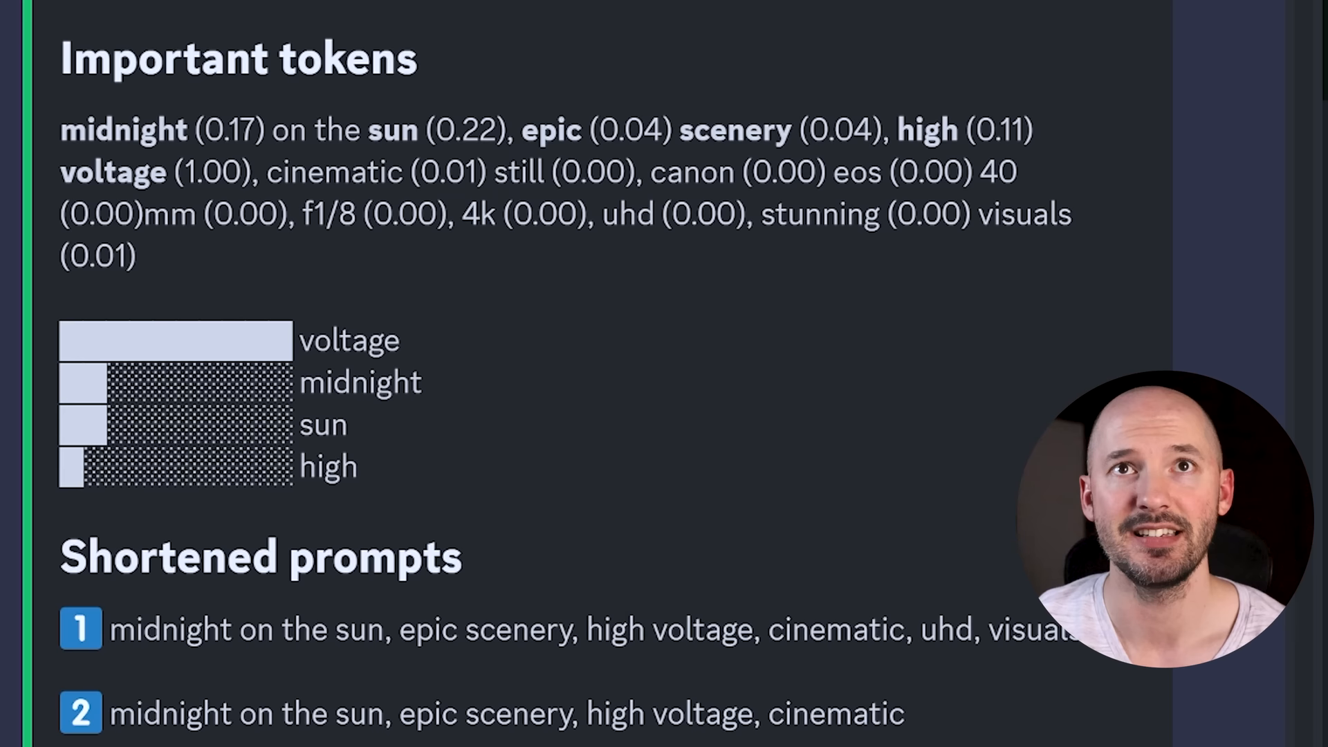
{"action": "left_click_drag", "start_coordinate": [493, 171], "coordinate": [737, 213]}
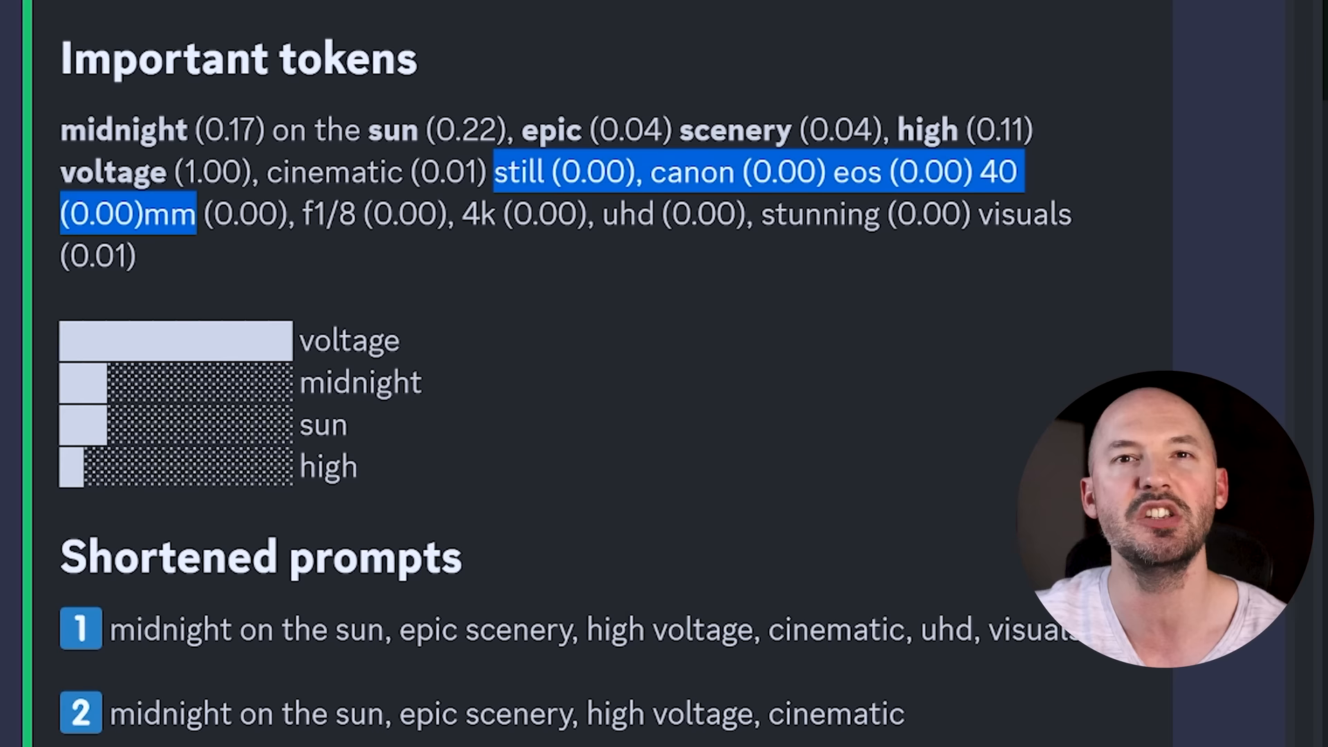
{"action": "scroll", "scroll_direction": "down", "scroll_amount": 3}
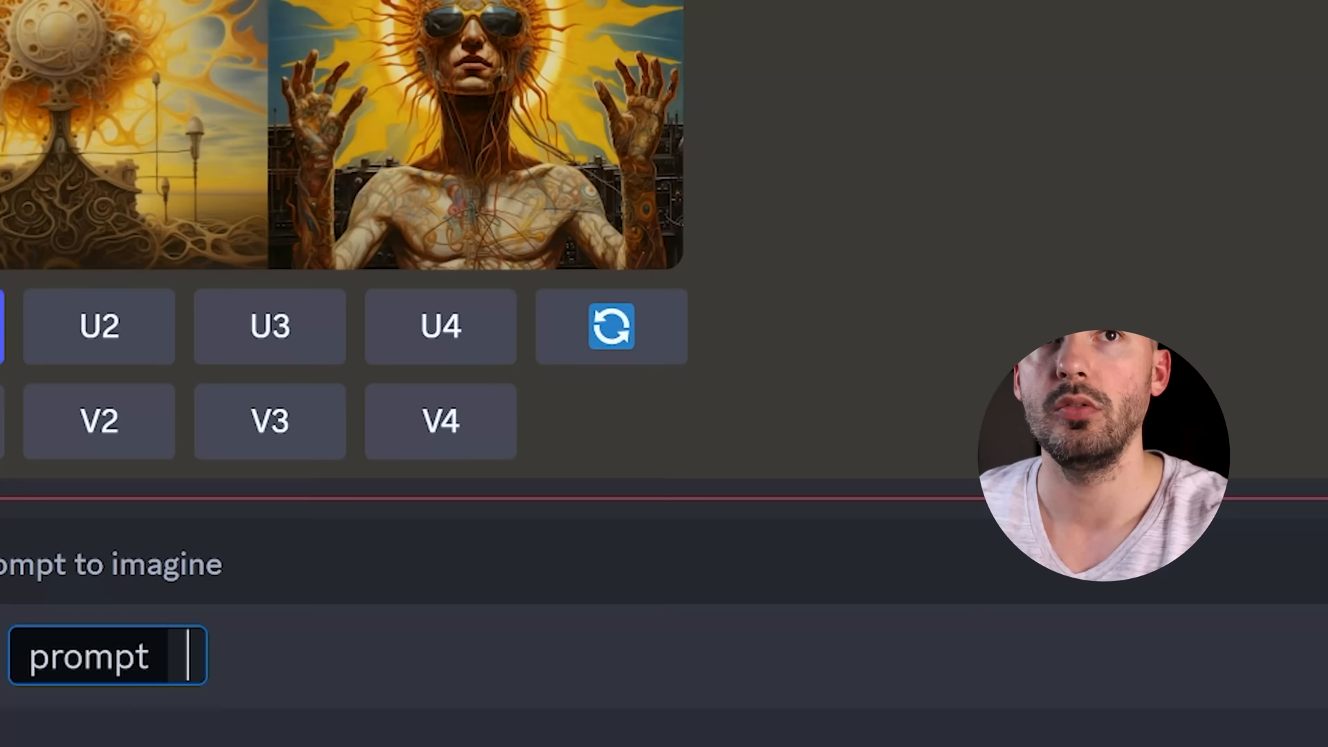
Enter the /imagine prompt 'ice cream snow angel, raising her voice to the clouds above' with the {--v 5.1,,} permutation.
{"action": "type", "text": "ice cream snow angel, r"}
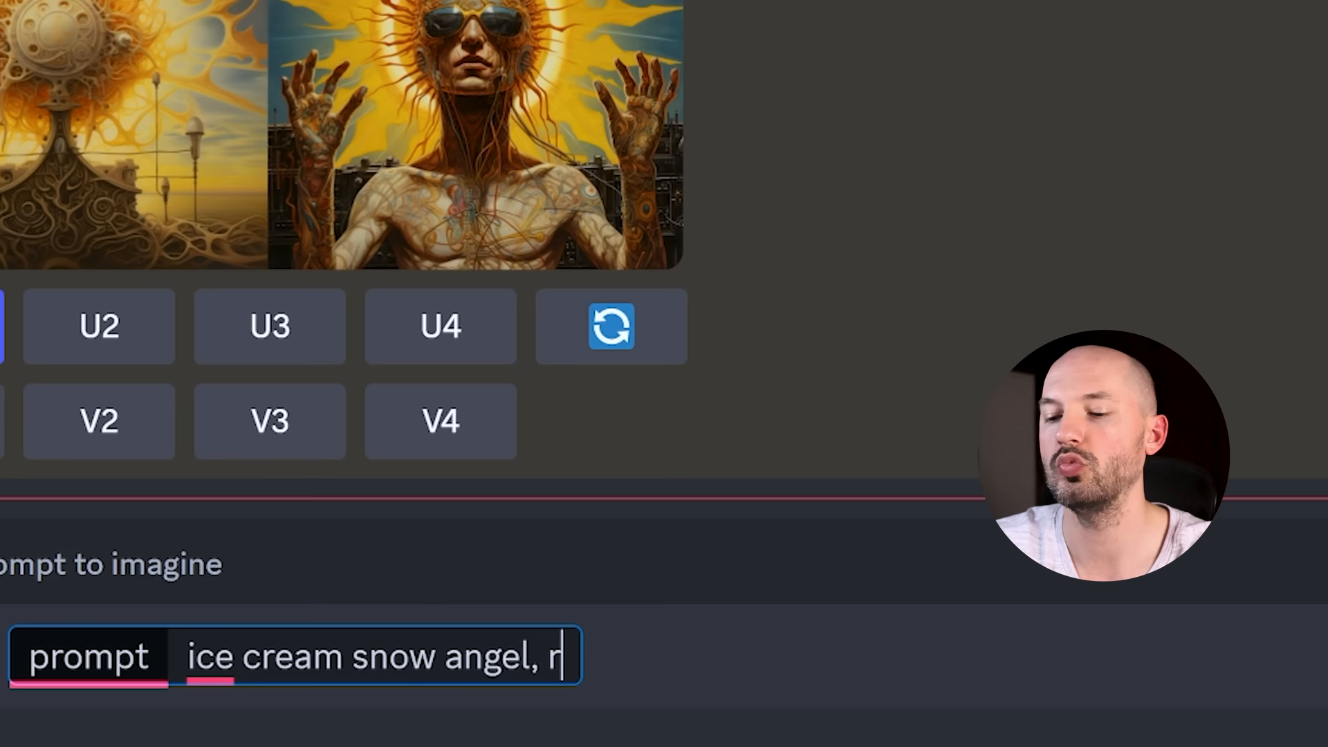
{"action": "type", "text": "aising her voice to the clouds above"}
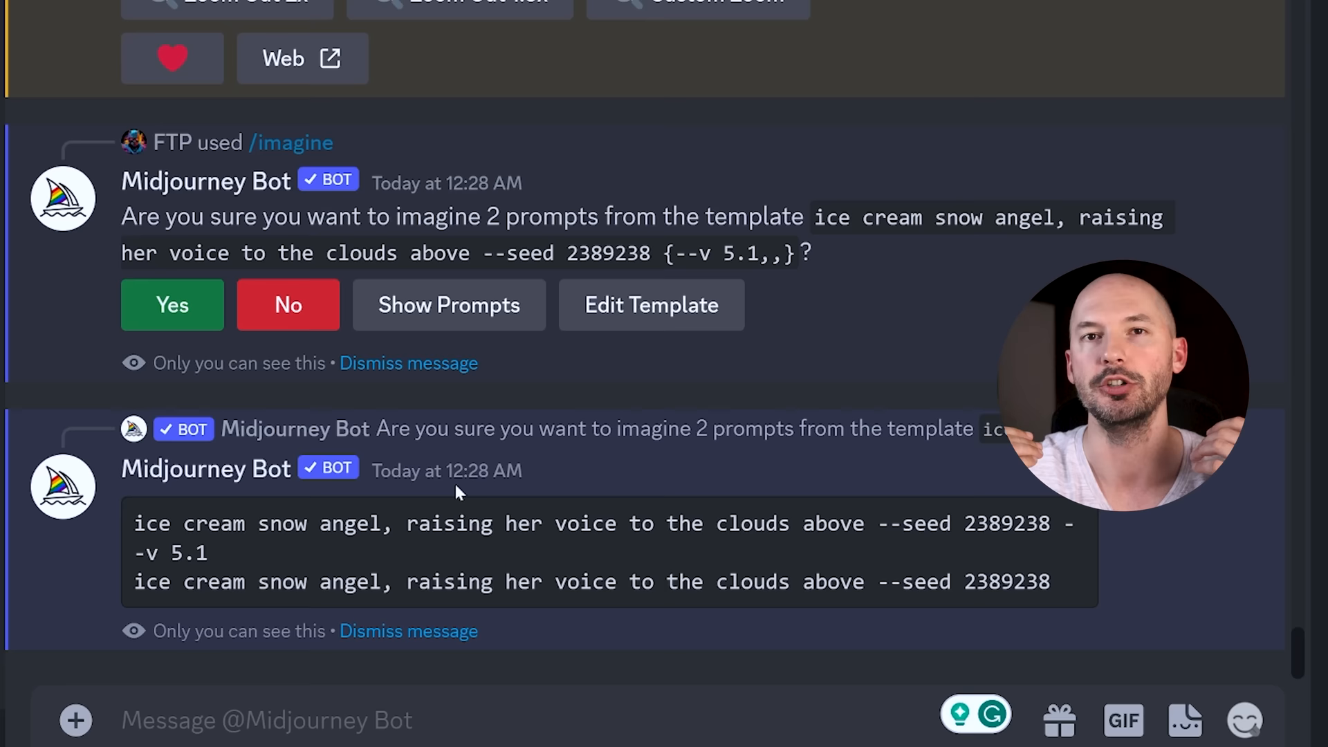
Confirm Yes to generate both permutations and scroll to the resulting --v 5.1 grid.
{"action": "left_click", "coordinate": [172, 305]}
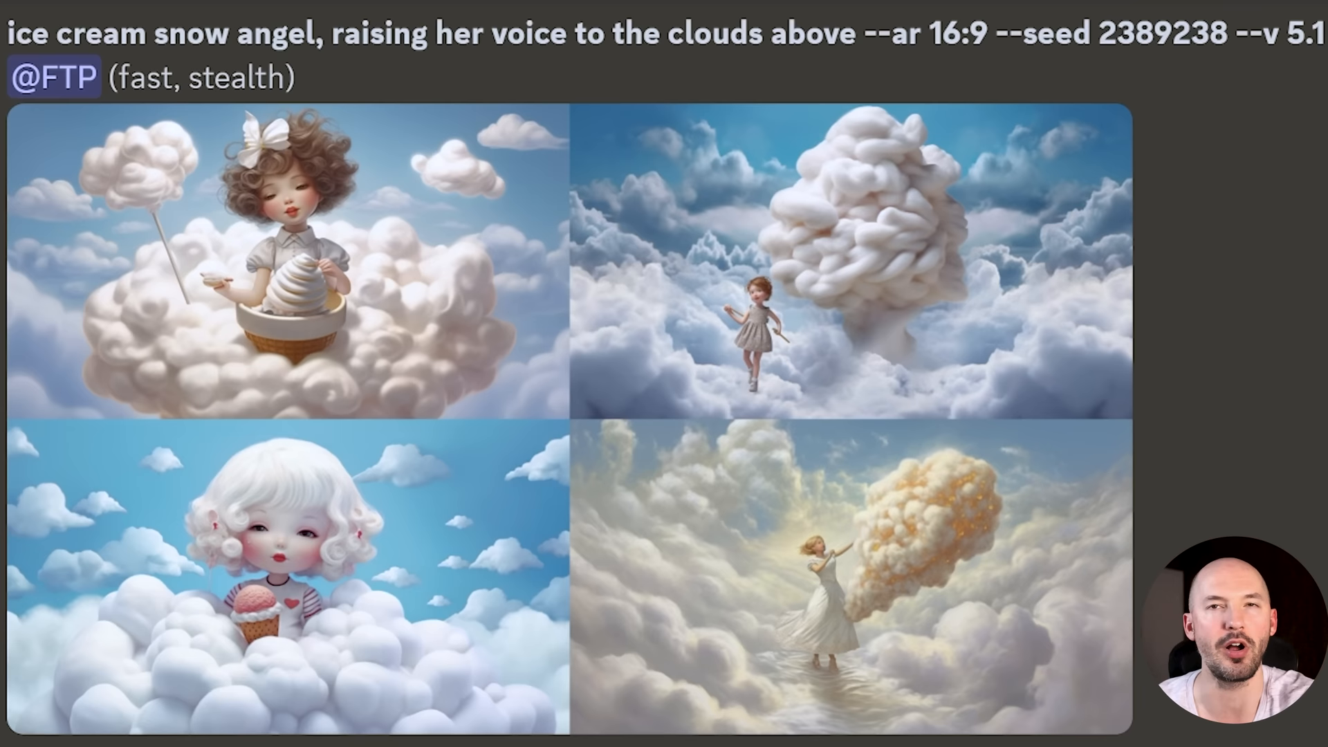
{"action": "scroll", "scroll_direction": "down", "scroll_amount": 3}
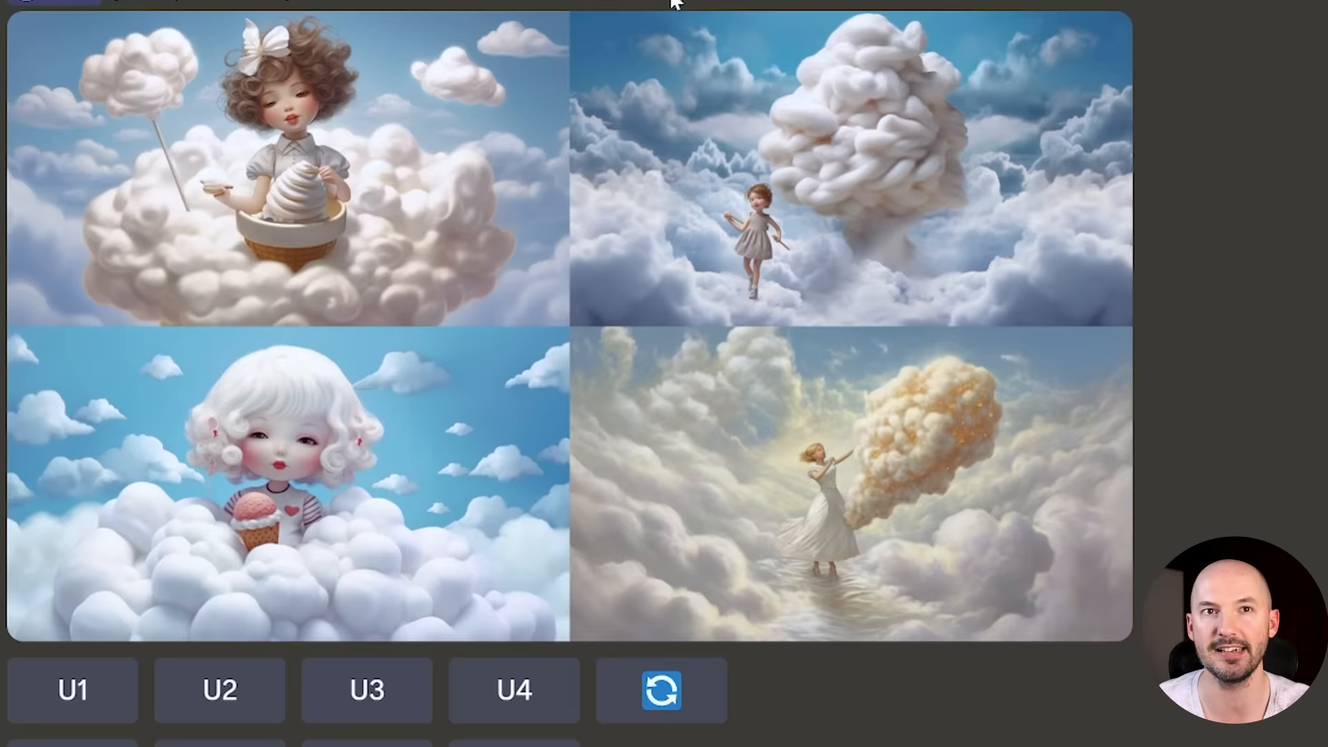